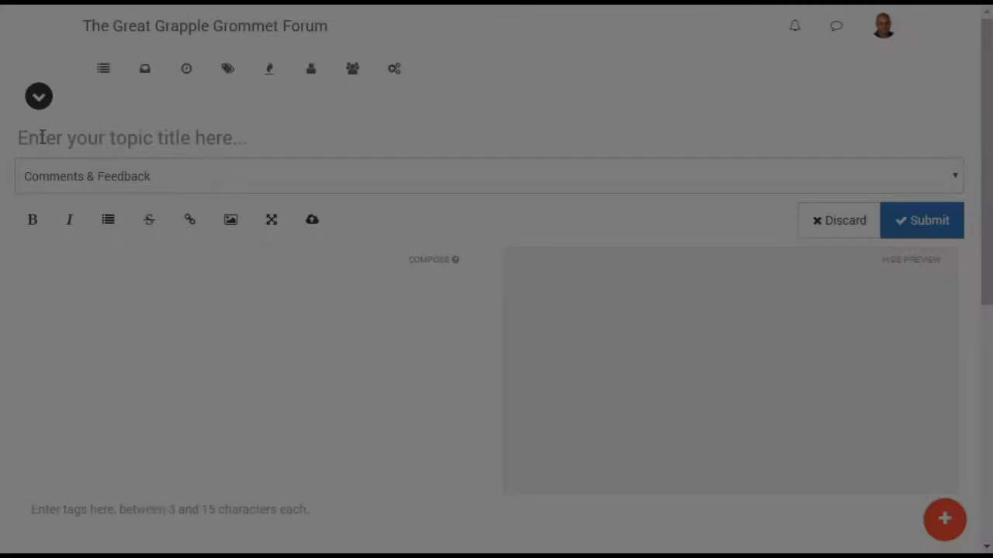
Step: Title the topic 'Creating a table in NodeBB' and write the header row 'Thing One | Thing Two |'
type("Creating a table in NodeBB")
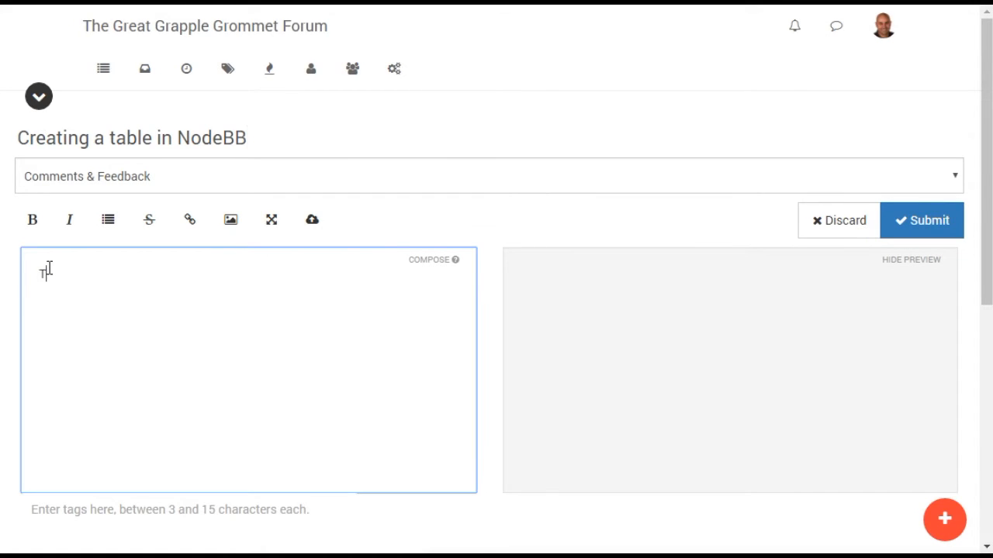
type("Thing One")
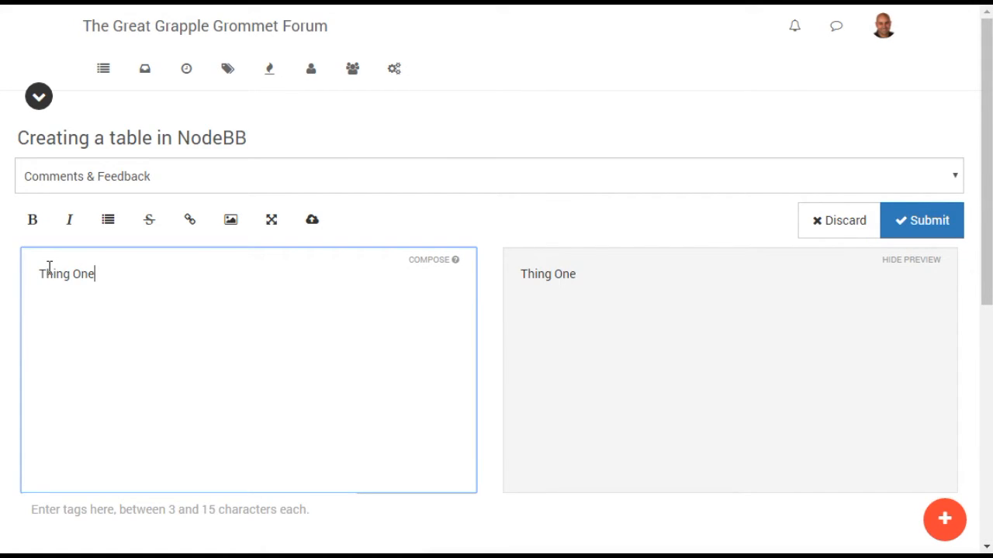
type("\" \"")
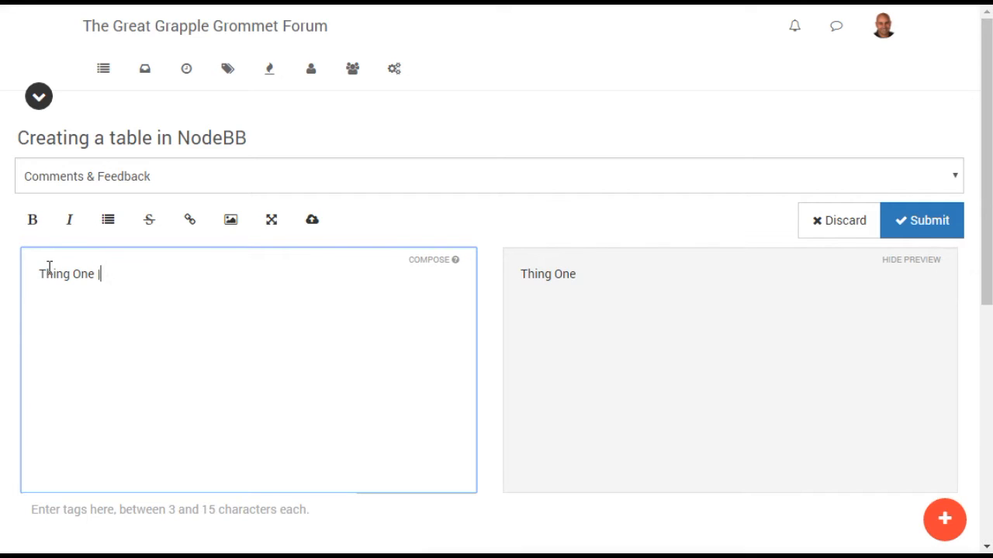
type("| Thing")
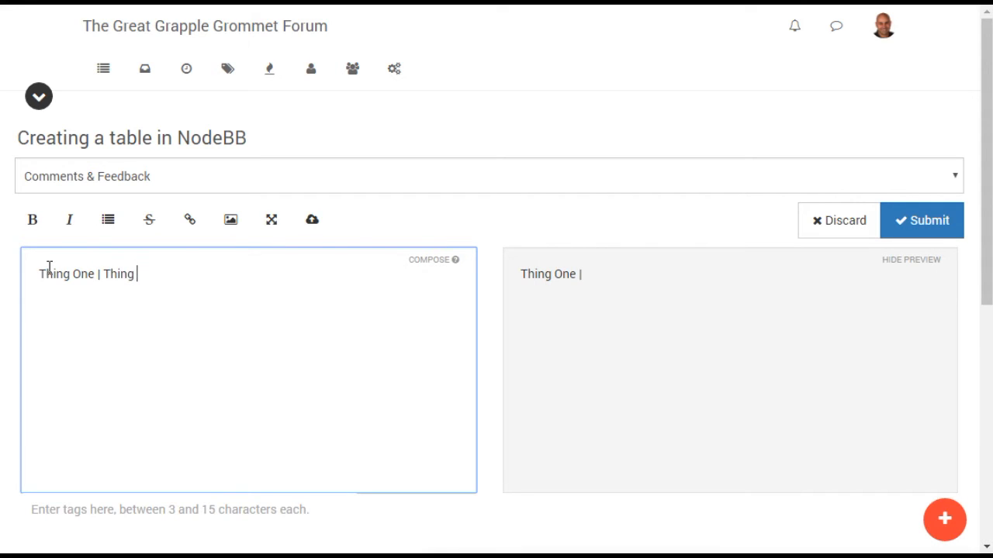
type("Two")
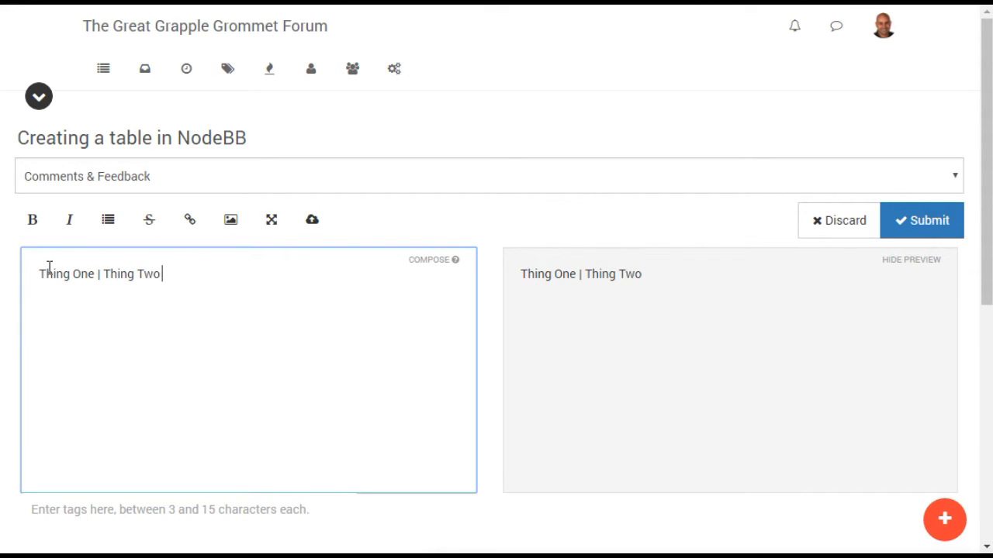
type("|")
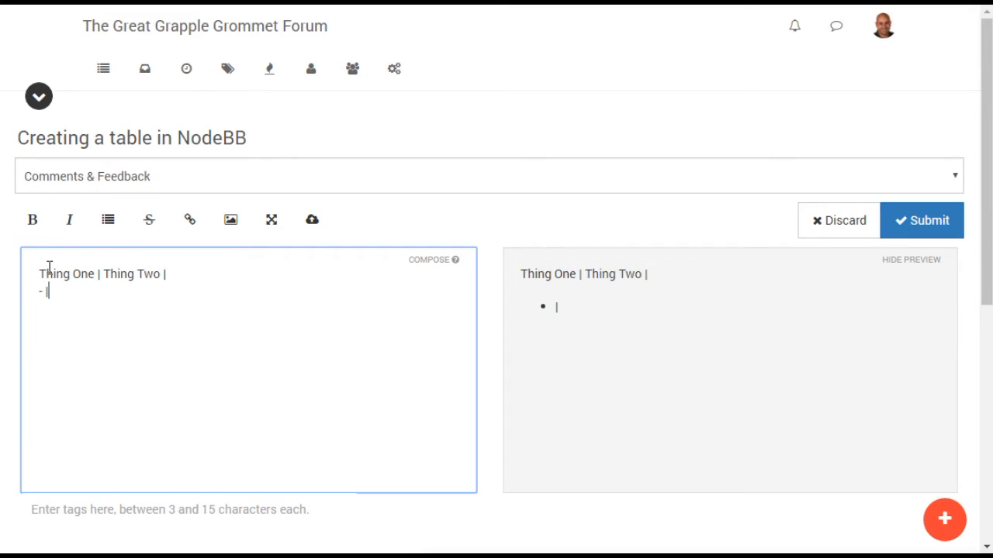
Step: Add the '- | - |' separator row and start the first data row with 'One'
type("-")
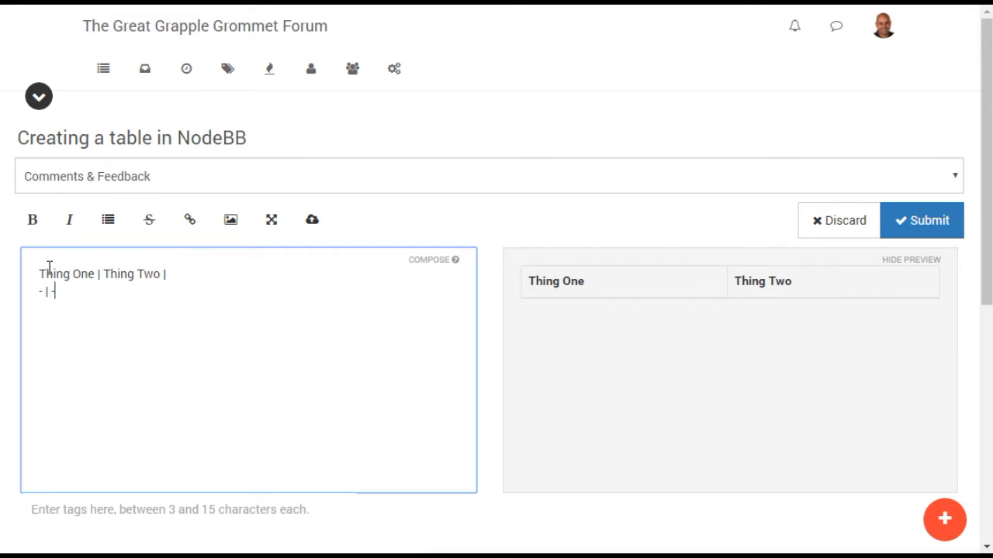
type("-")
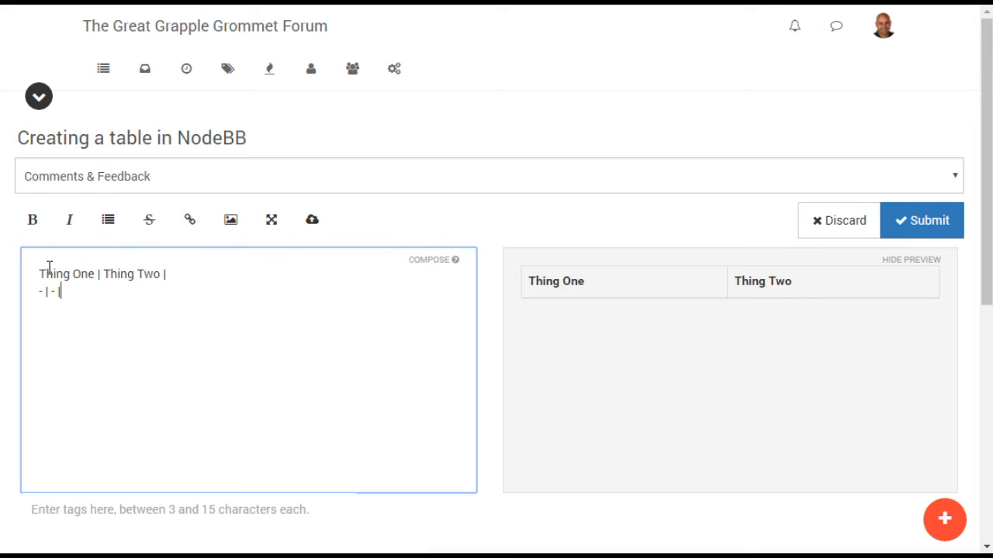
type("One Fish | Two")
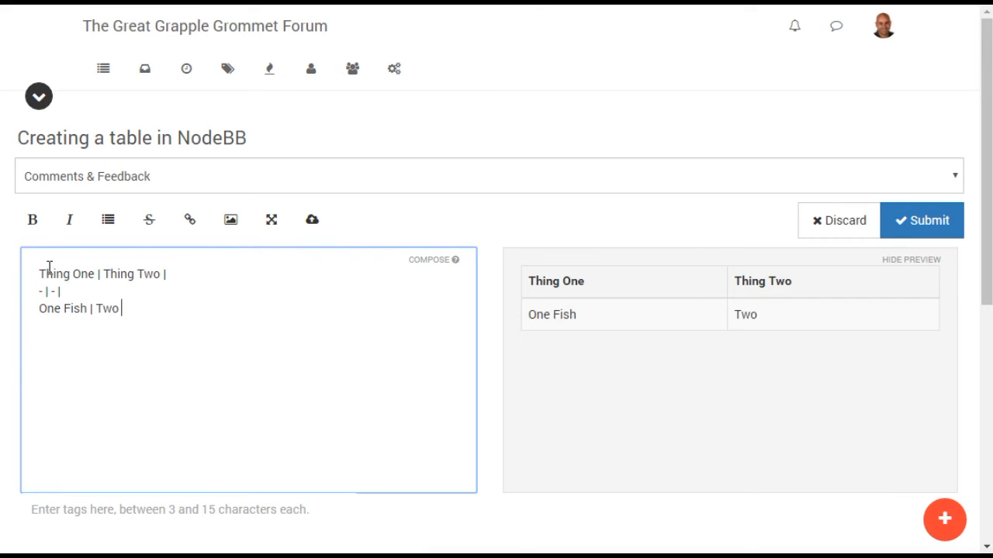
Step: Complete the rows 'One Fish | Two Fish |' and 'Red Fish | Blue Fish |'
type("Fish |")
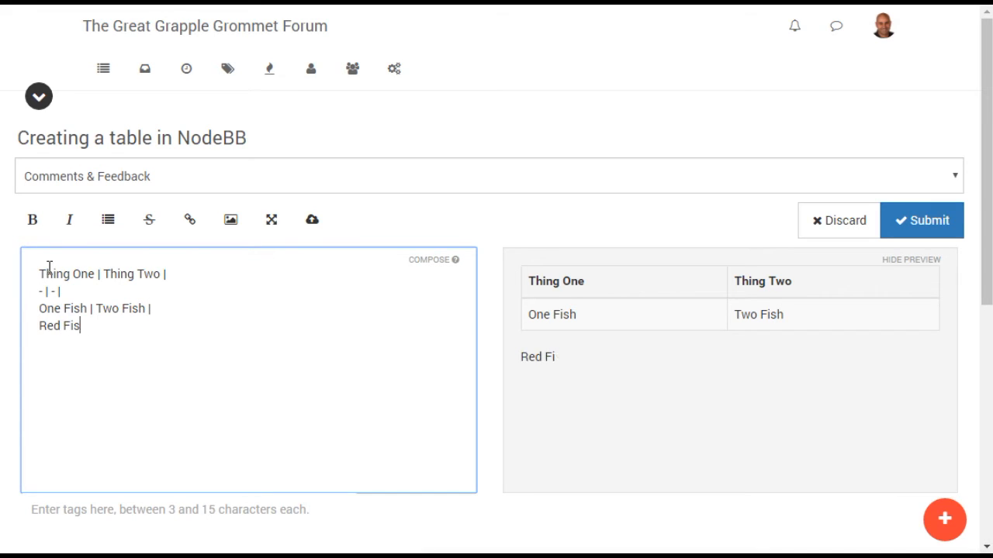
type("h | Blue Fish |")
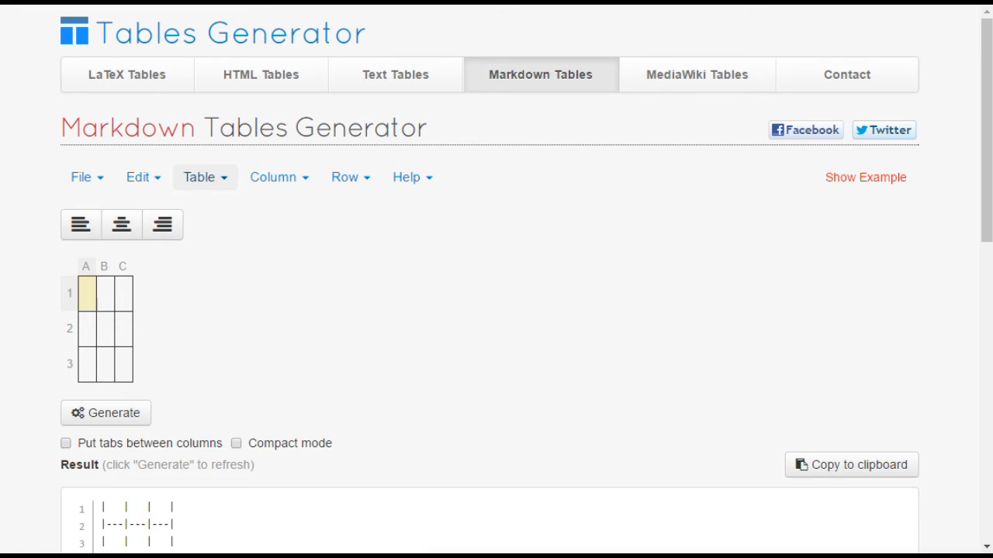
mouse_move(580, 68)
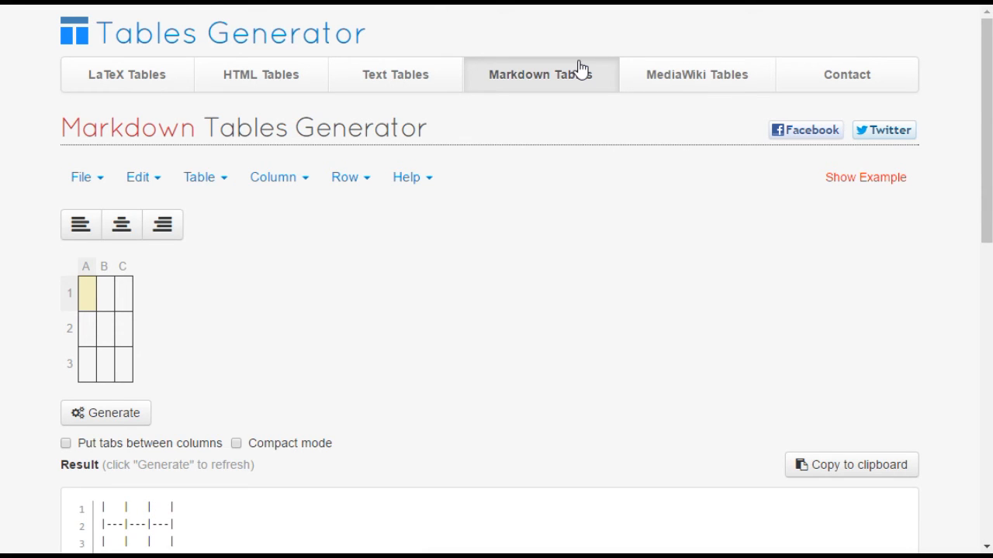
Step: Generate a 3x3 markdown table in Tables Generator and submit the NodeBB topic with it
left_click(200, 176)
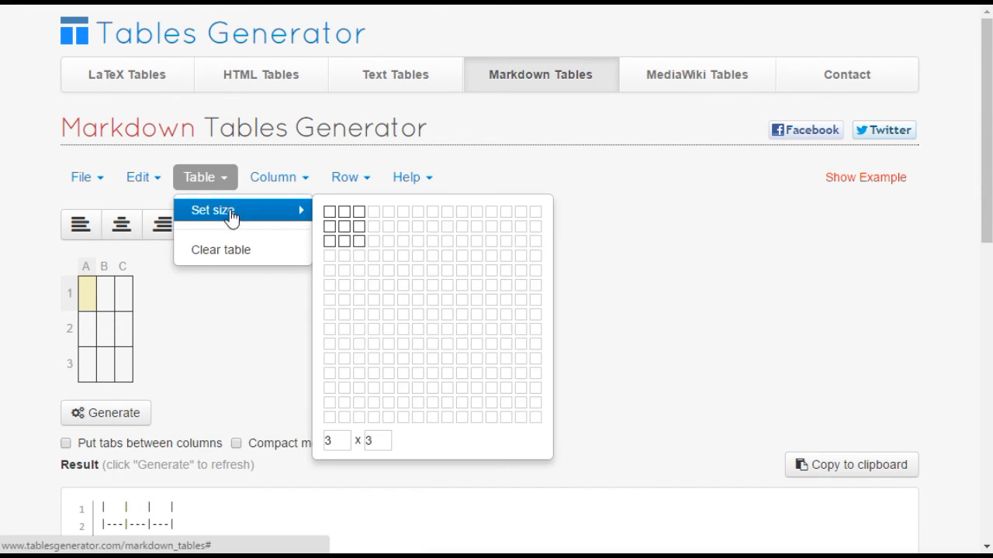
left_click(87, 293)
type("And")
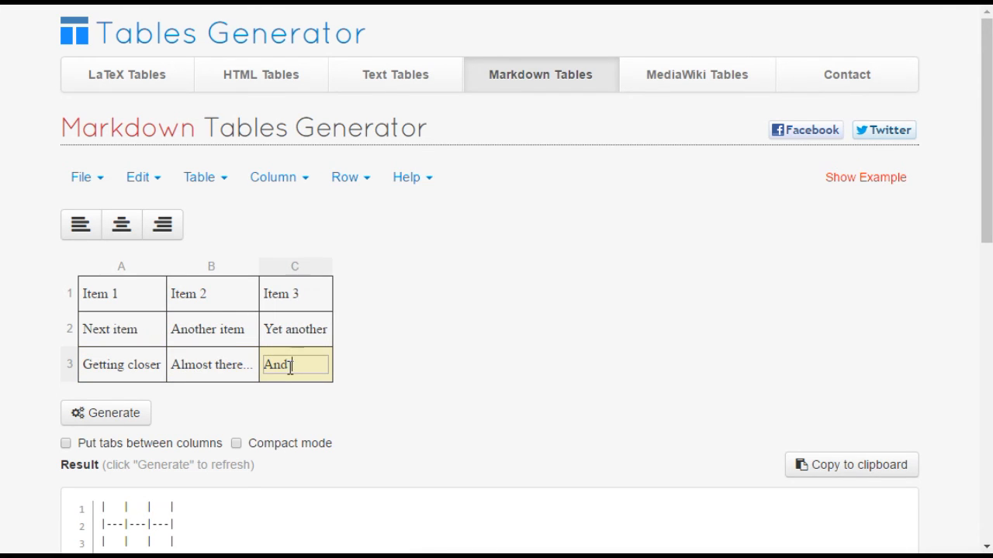
left_click(105, 413)
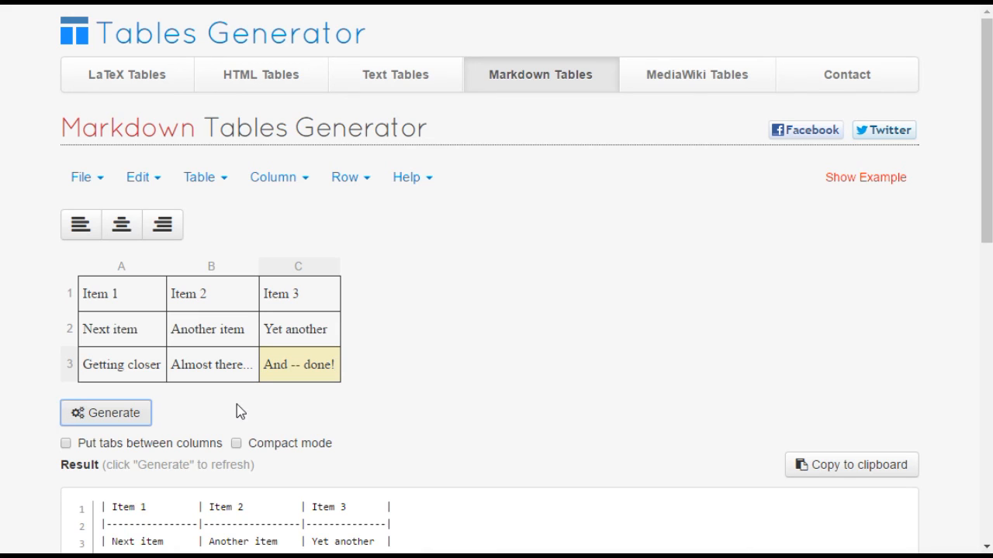
scroll("down", 3)
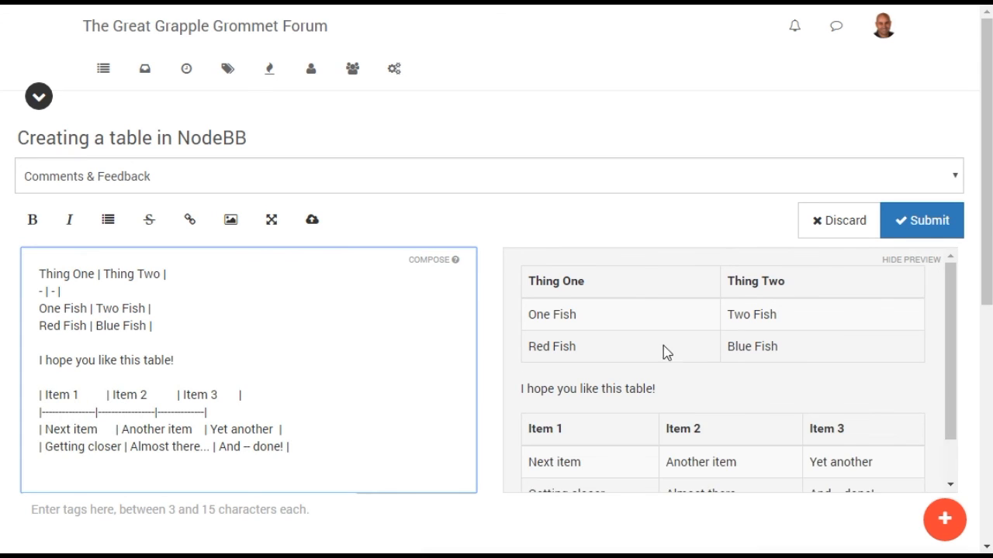
left_click(921, 220)
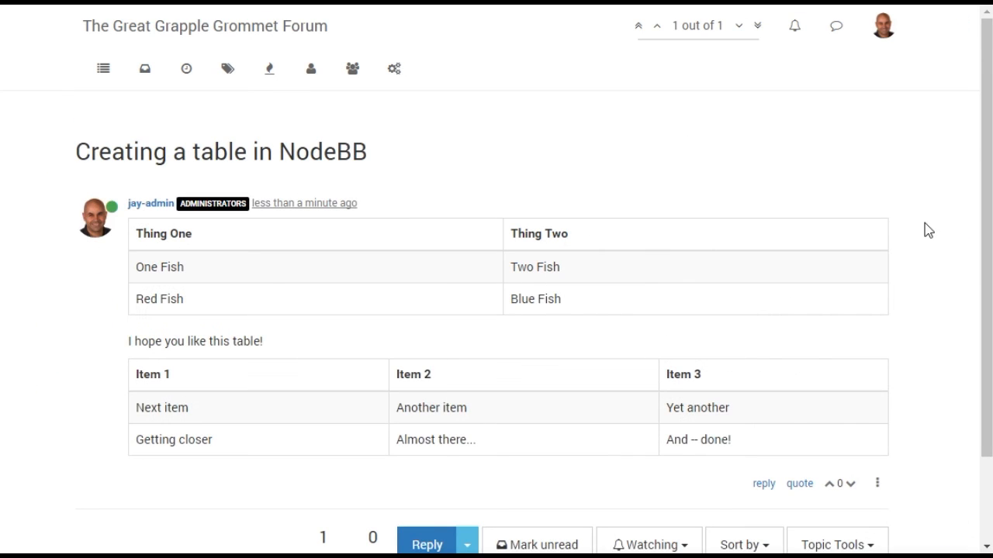